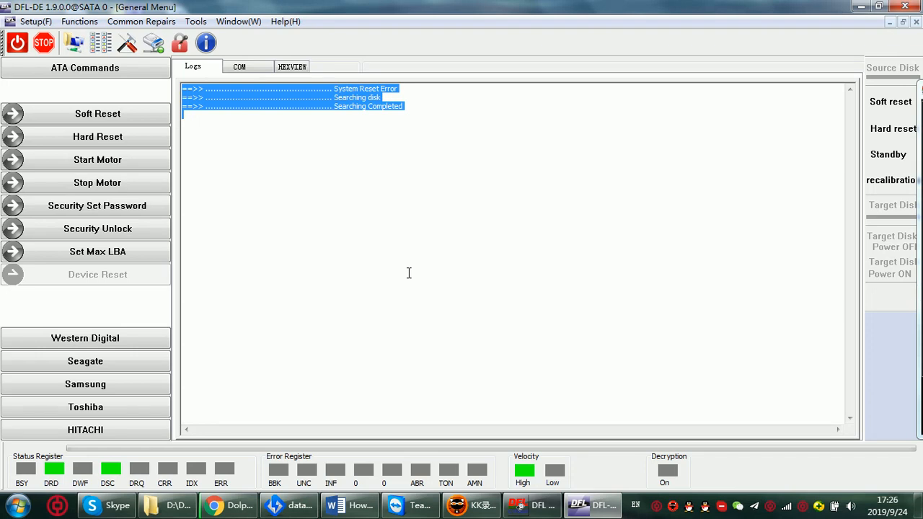
- Start a File Extraction task on the SATA 0 DFL source disk listing its NTFS partitions
click(355, 216)
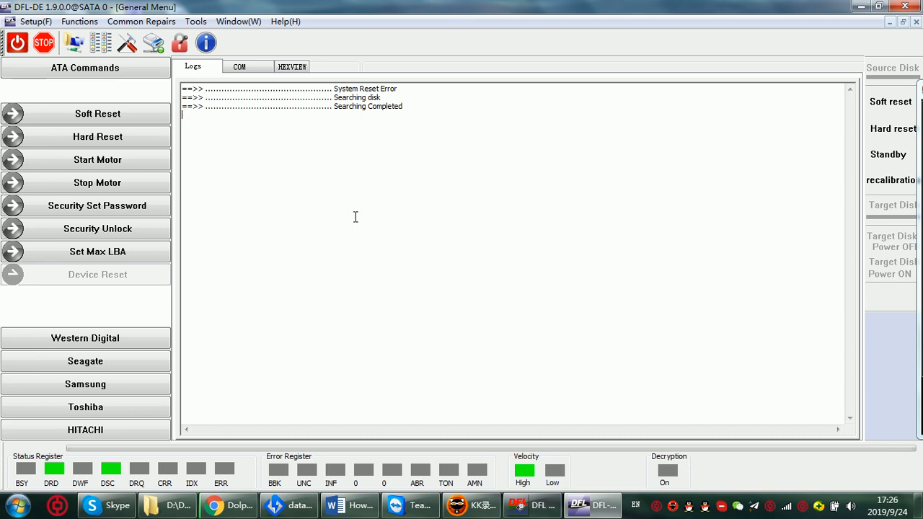
mouse_move(311, 244)
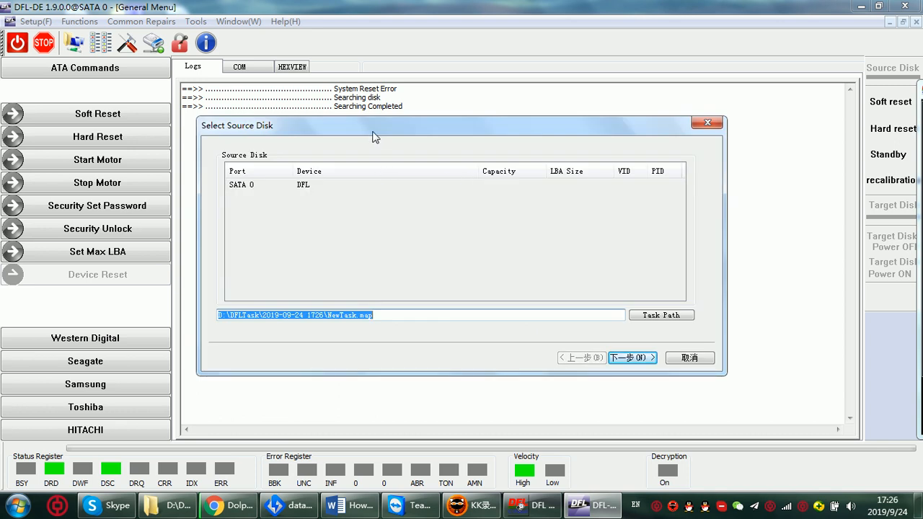
mouse_move(404, 223)
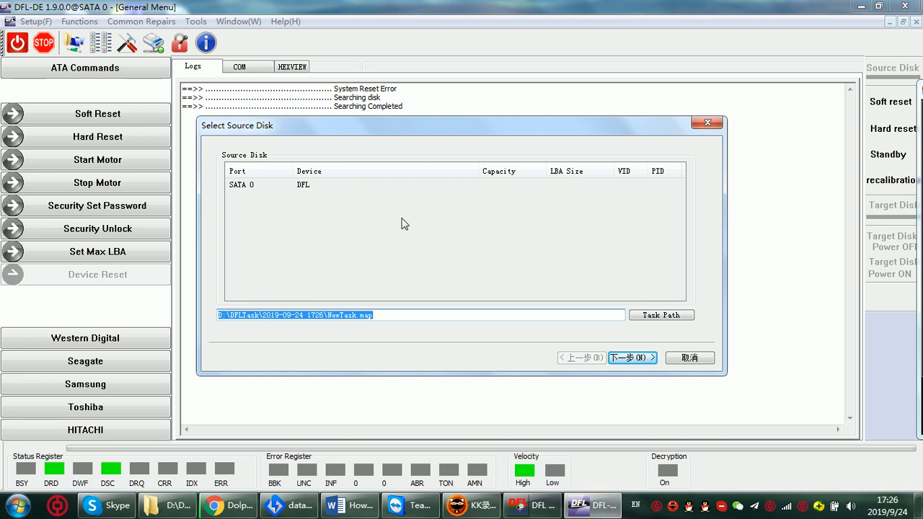
click(627, 357)
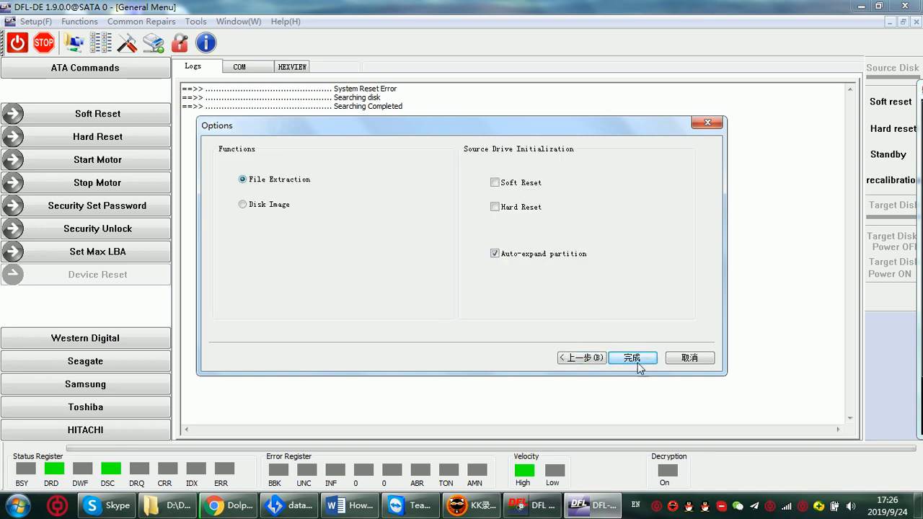
click(632, 358)
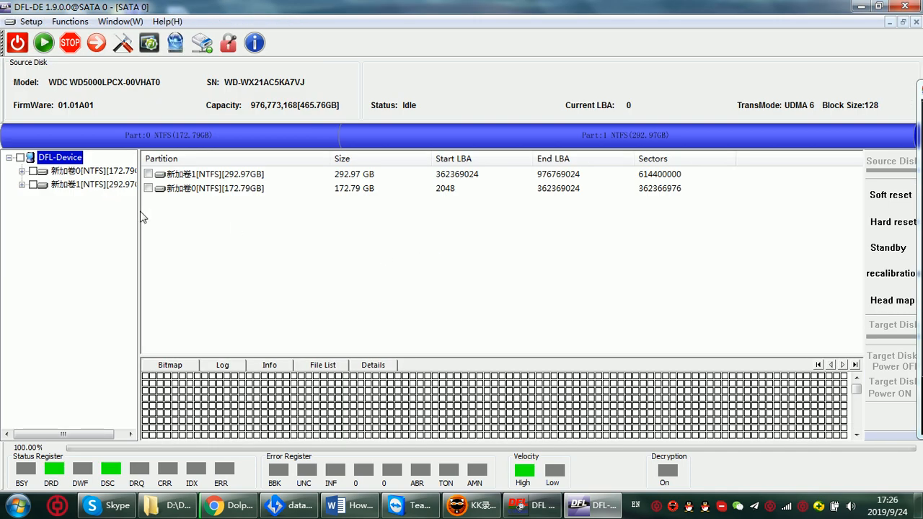
- List the Dolphin Emails folder's files under Root of the 172.79GB partition
drag(141, 217, 185, 216)
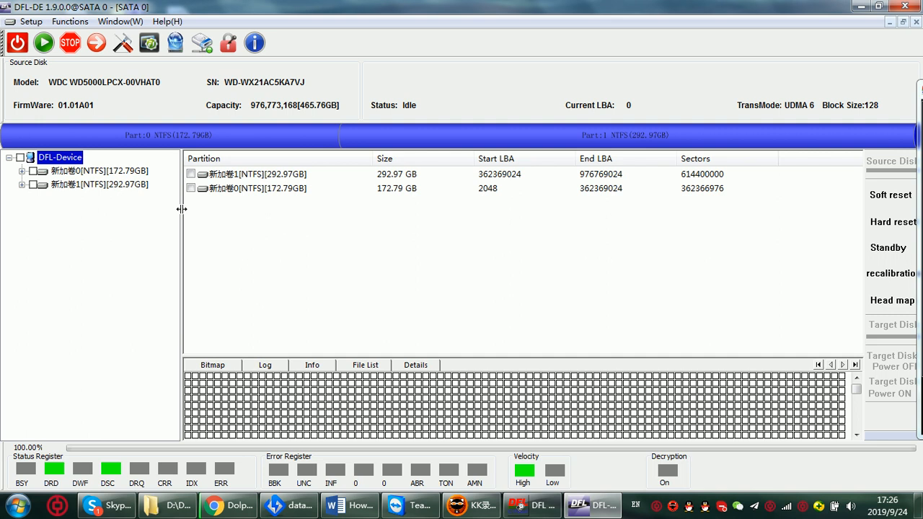
mouse_move(167, 219)
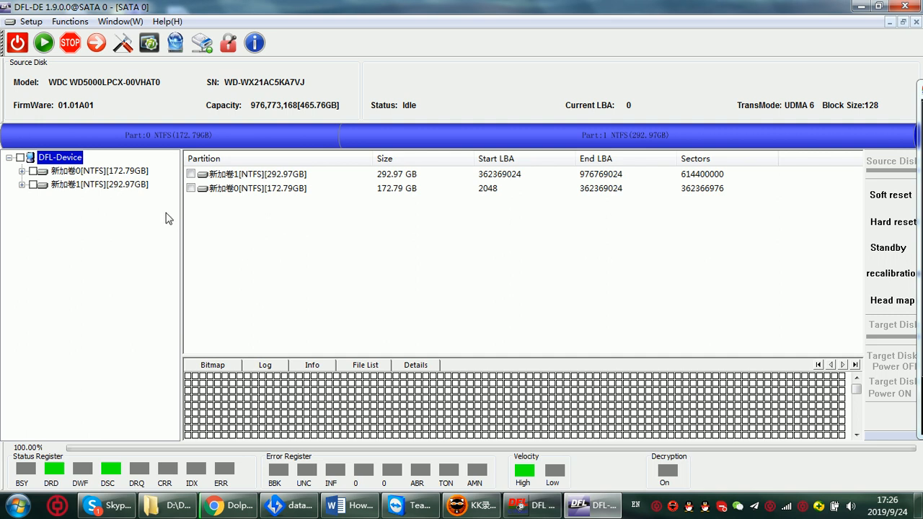
mouse_move(118, 190)
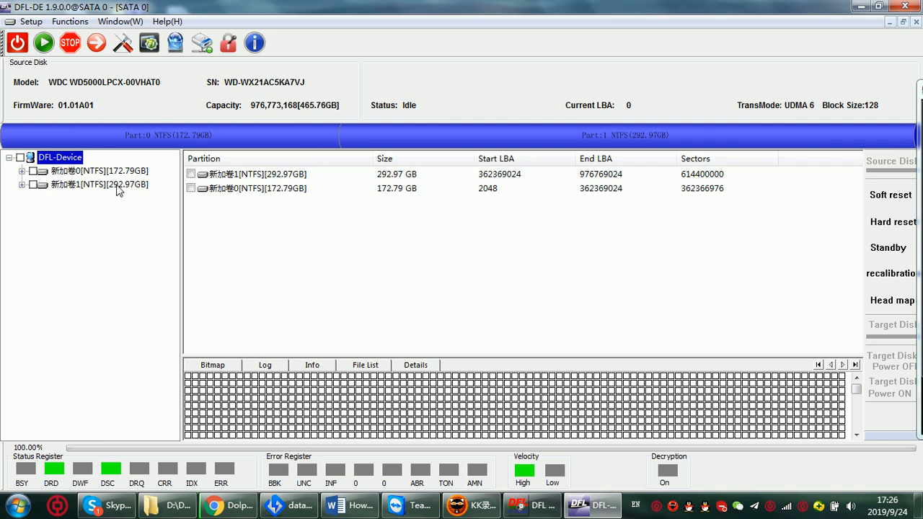
click(98, 185)
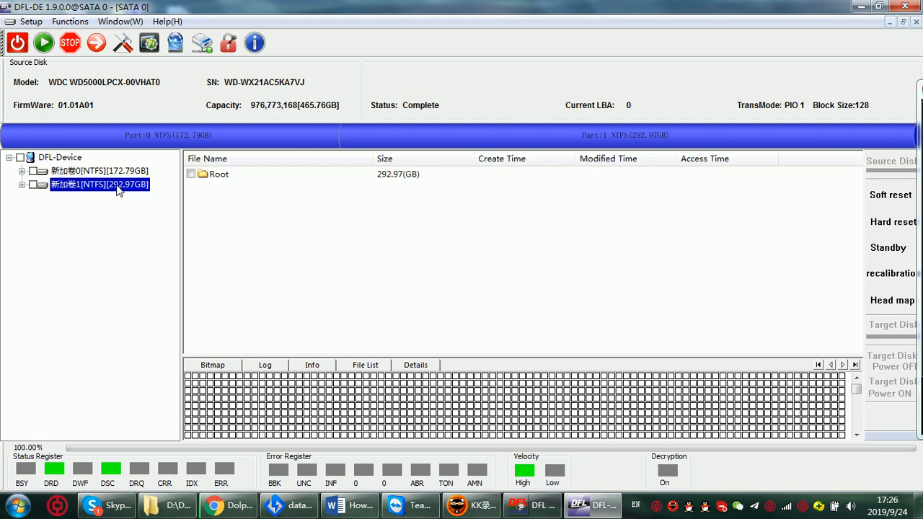
click(98, 170)
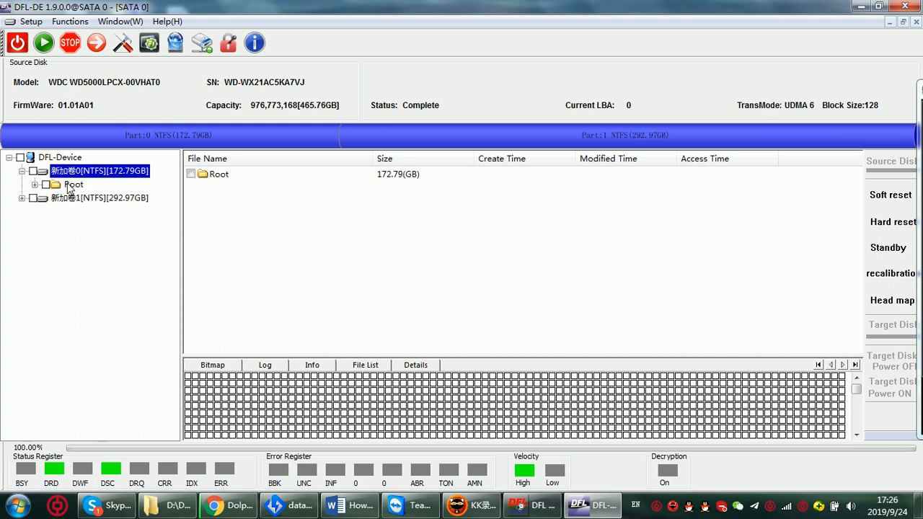
click(73, 184)
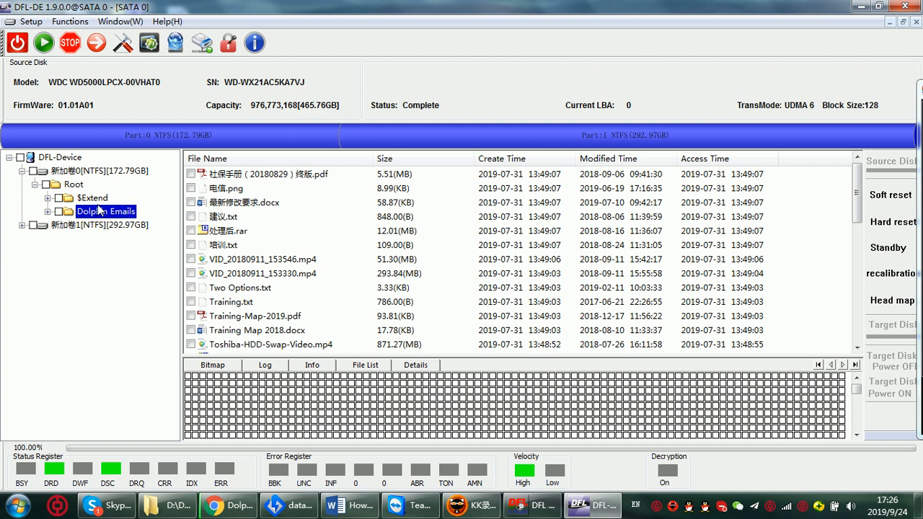
- Choose Export report from the Dolphin Emails folder's context menu
right_click(105, 210)
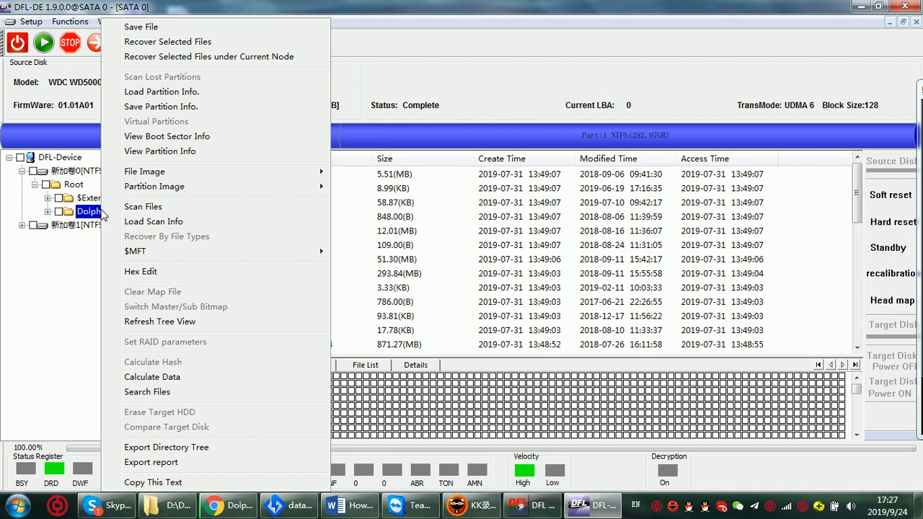
mouse_move(200, 166)
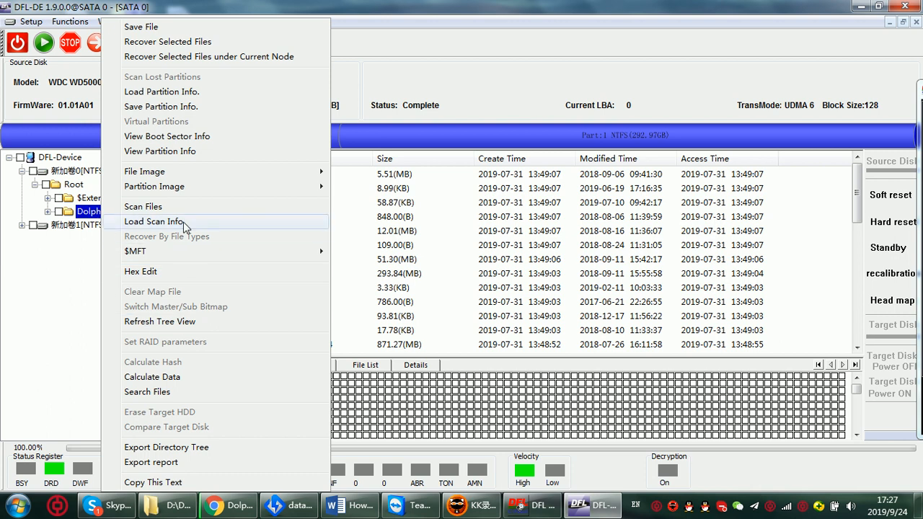
mouse_move(202, 442)
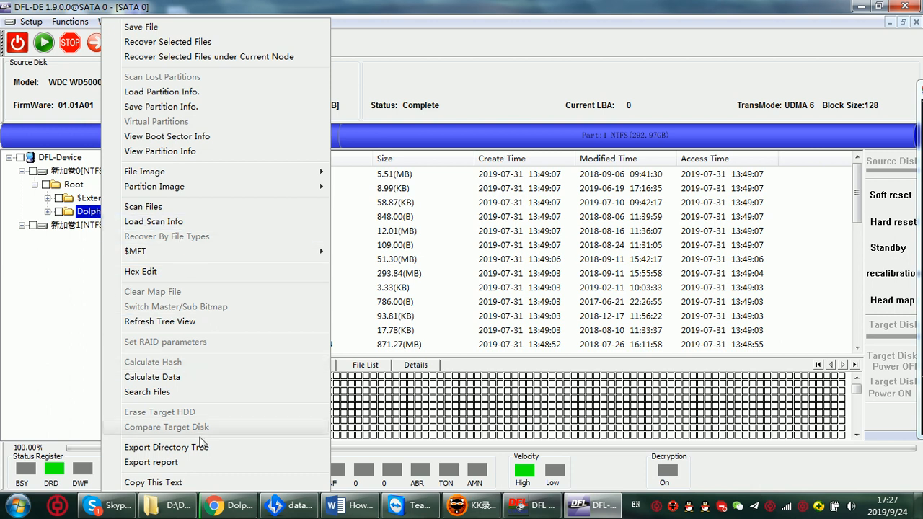
mouse_move(209, 462)
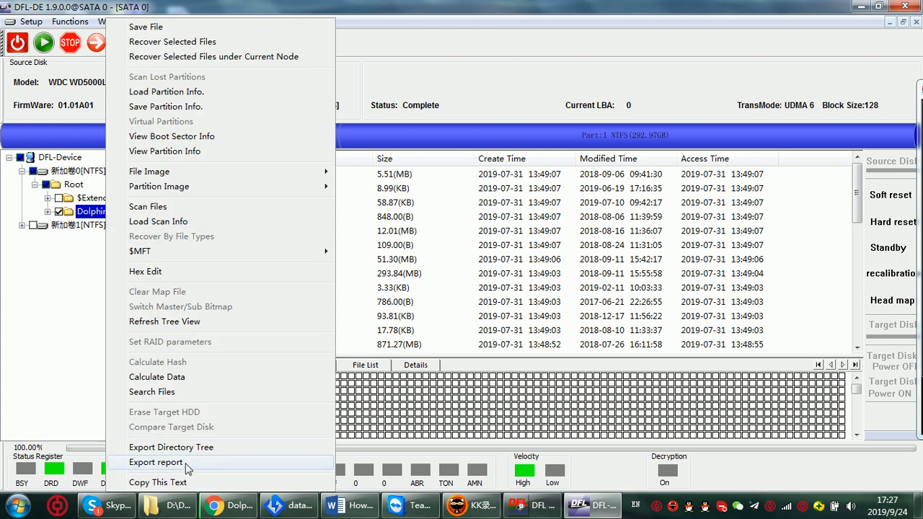
click(156, 462)
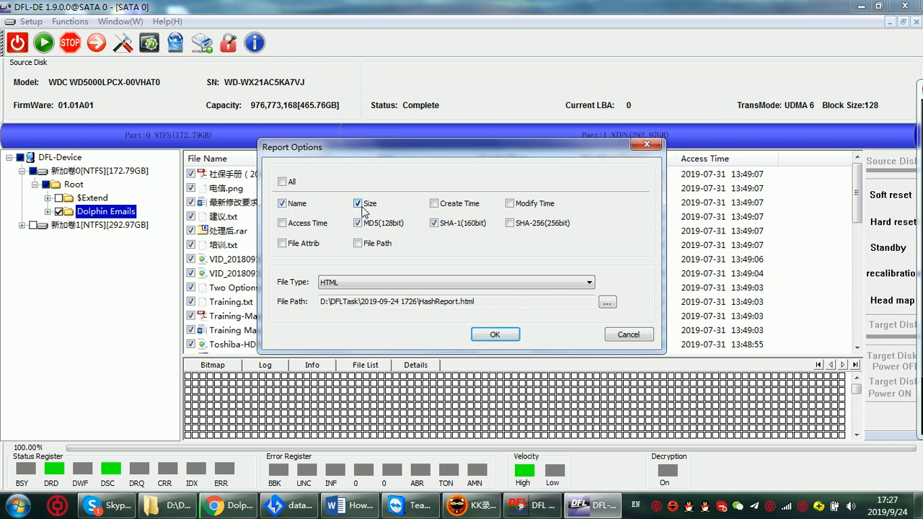
- Tick the Name, Size, MD5 and SHA-1 fields for the HTML HashReport.html export
click(434, 204)
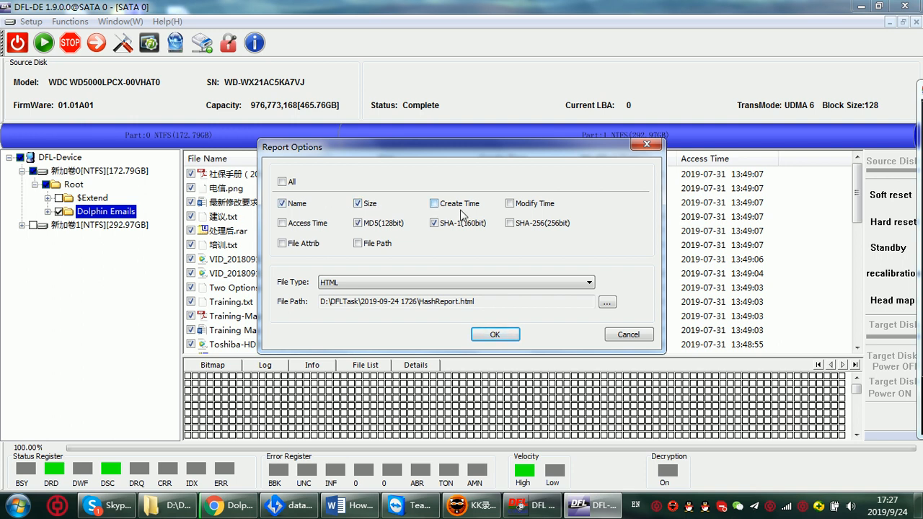
click(434, 202)
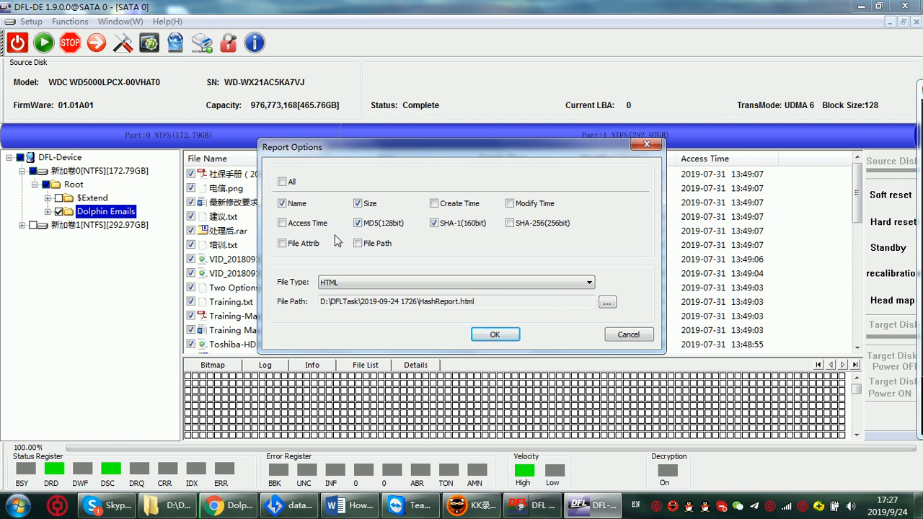
mouse_move(418, 237)
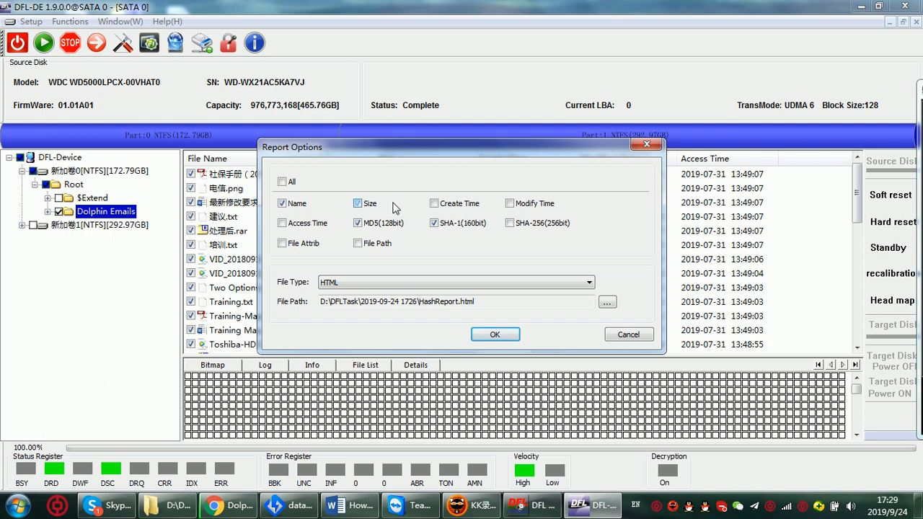
mouse_move(352, 196)
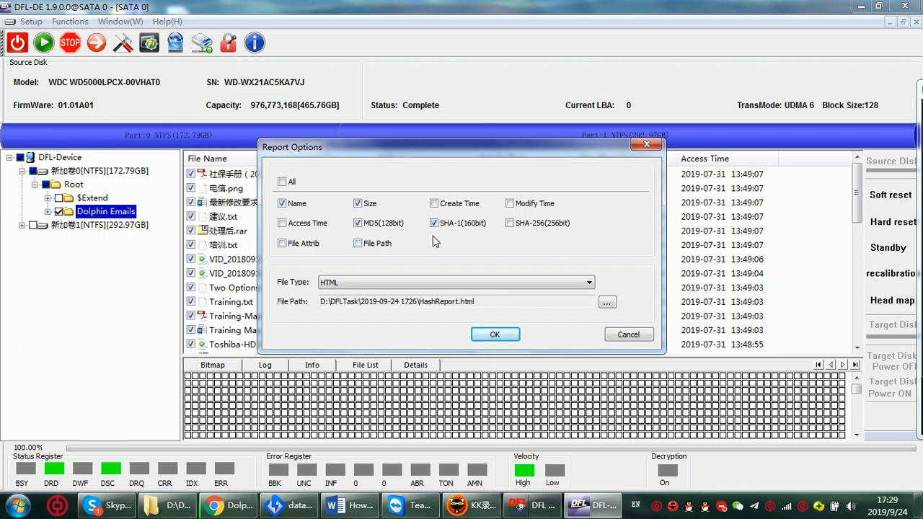
mouse_move(494, 335)
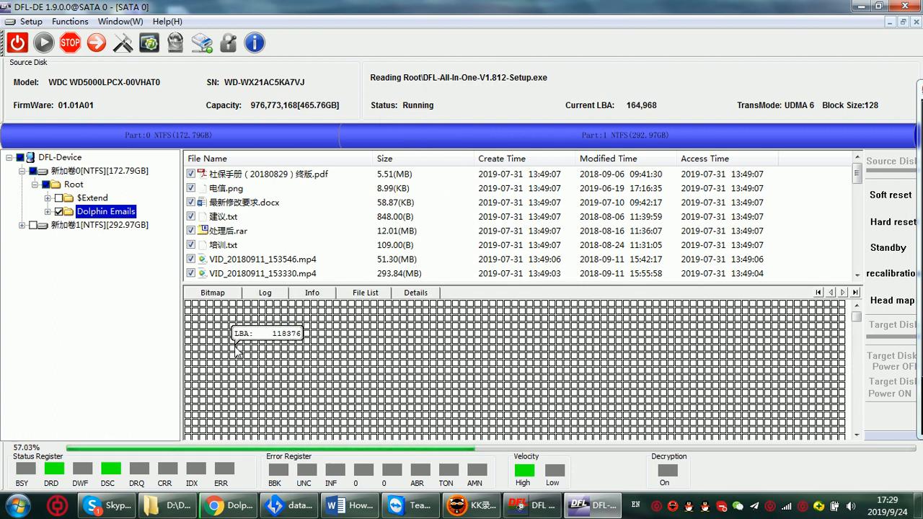
click(265, 293)
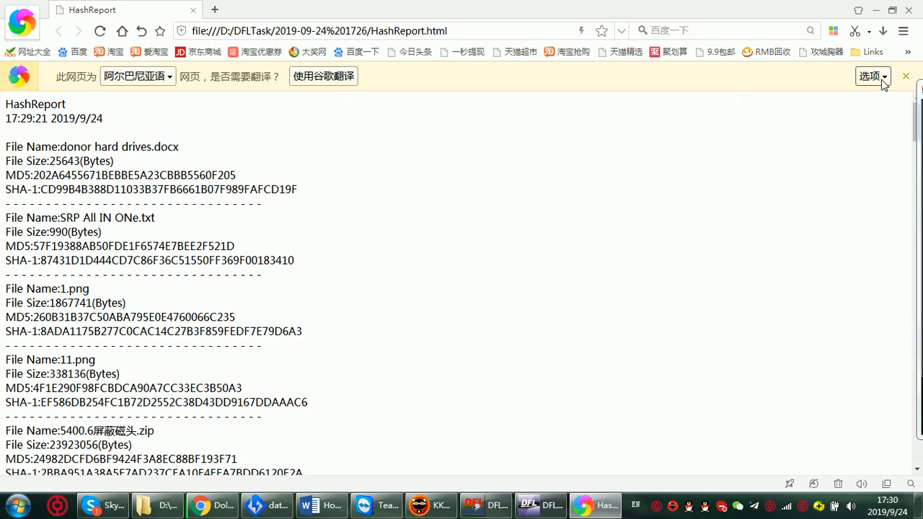
click(868, 75)
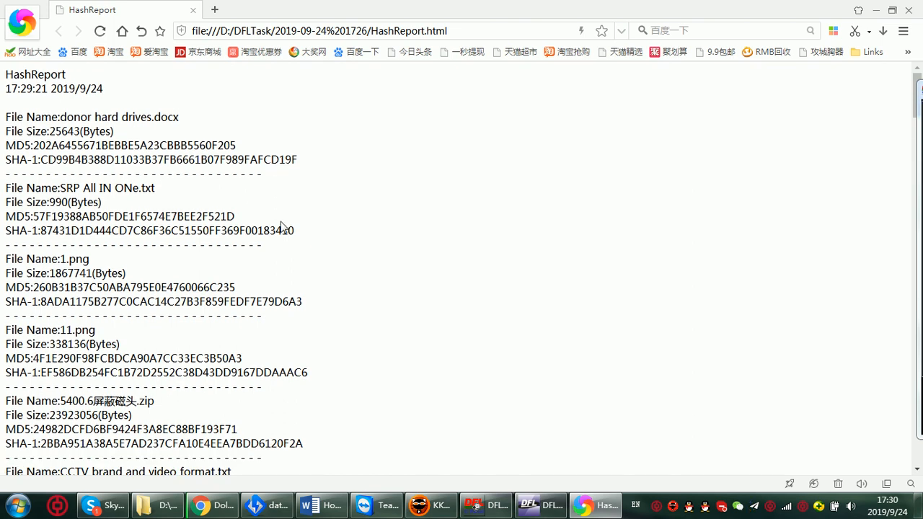
mouse_move(329, 183)
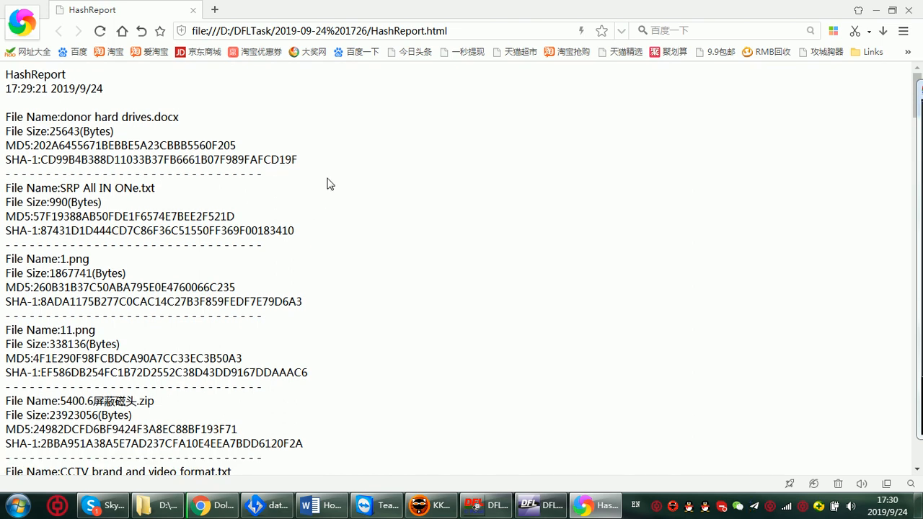
mouse_move(436, 372)
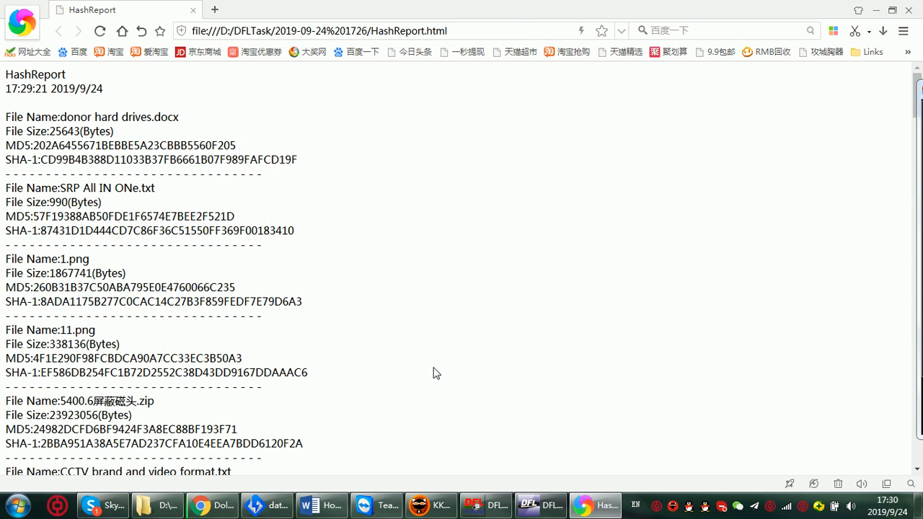
mouse_move(335, 199)
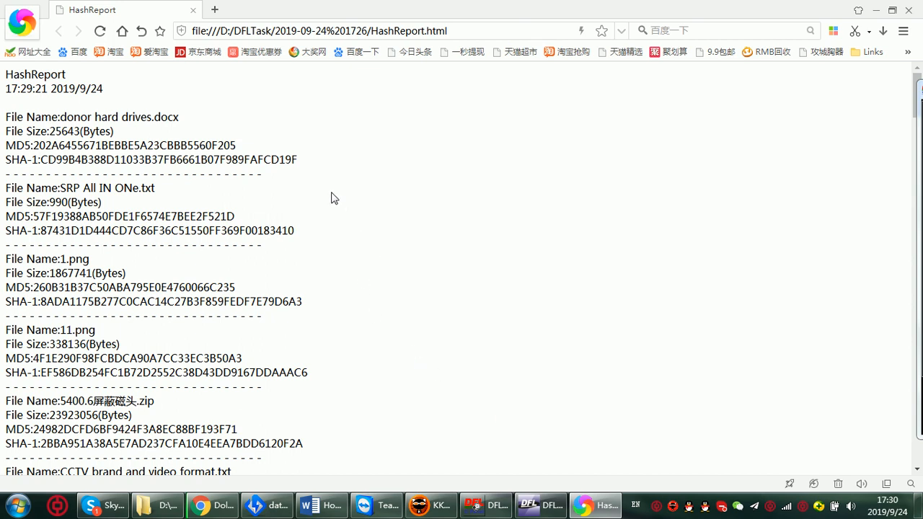
mouse_move(387, 114)
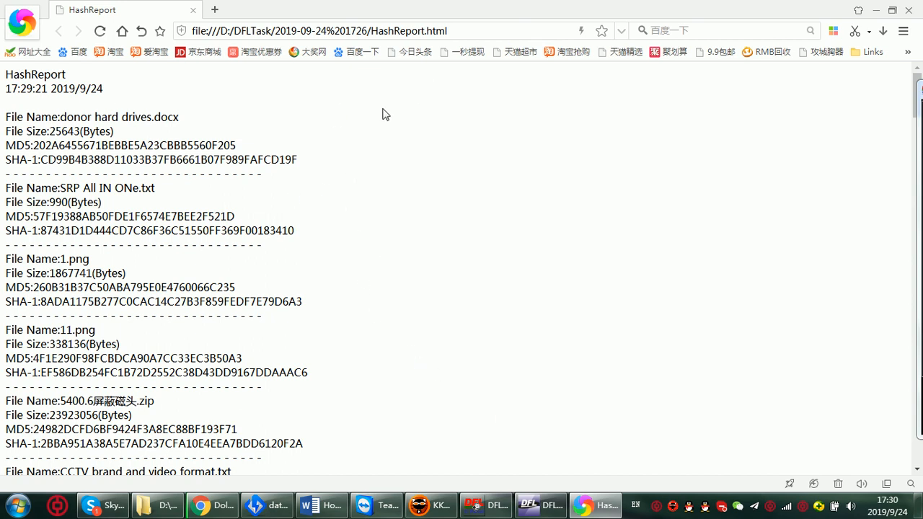
mouse_move(294, 120)
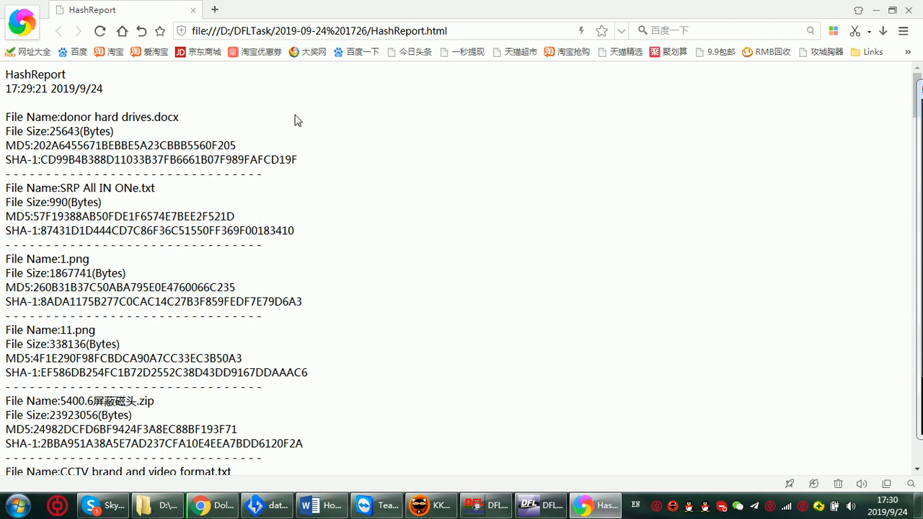
mouse_move(78, 92)
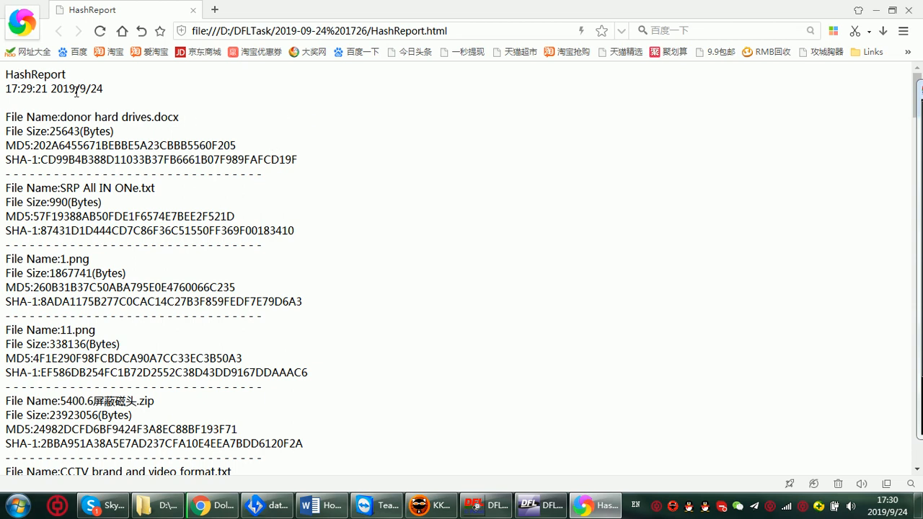
mouse_move(118, 98)
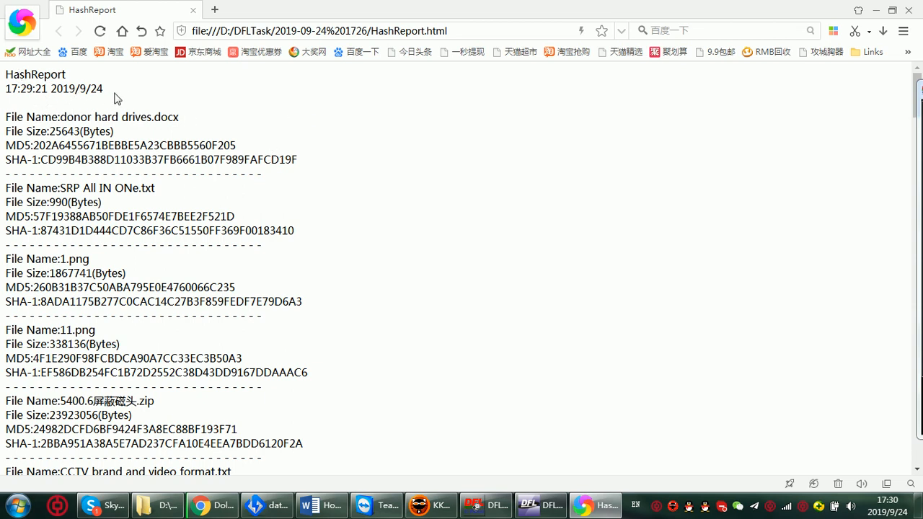
mouse_move(127, 97)
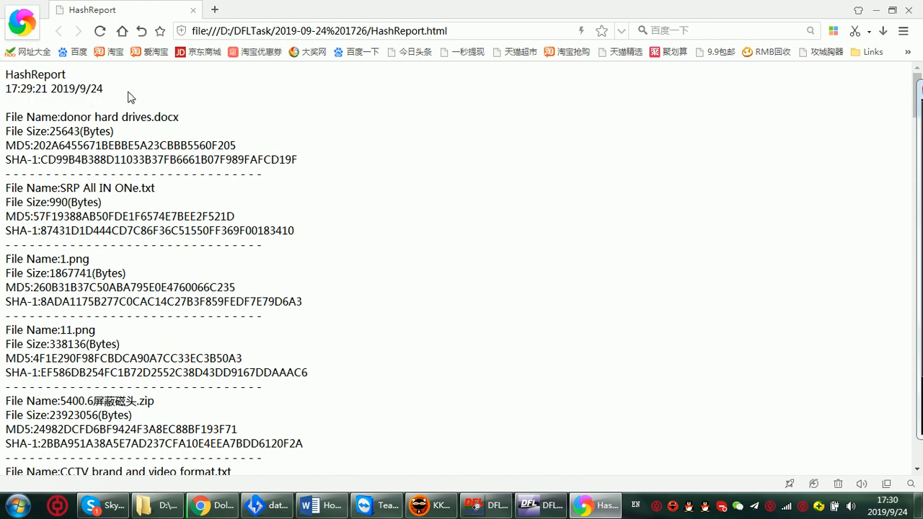
mouse_move(90, 121)
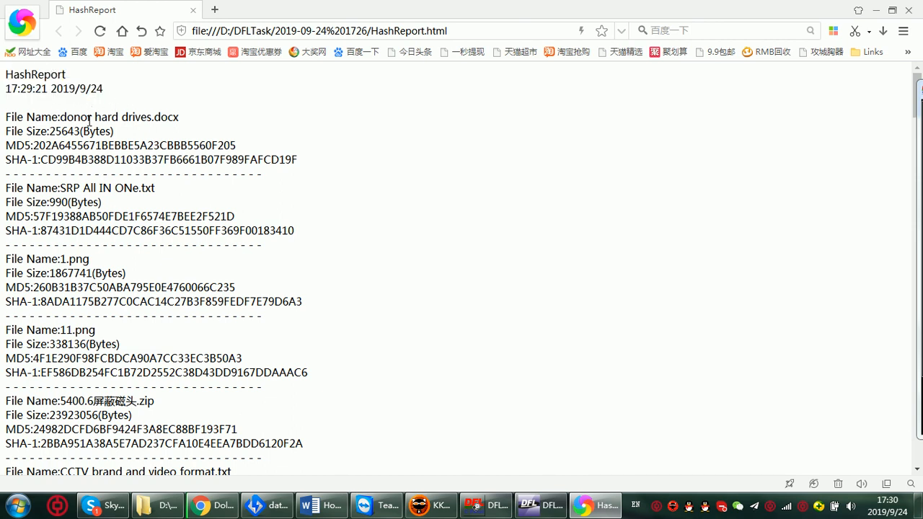
double_click(133, 116)
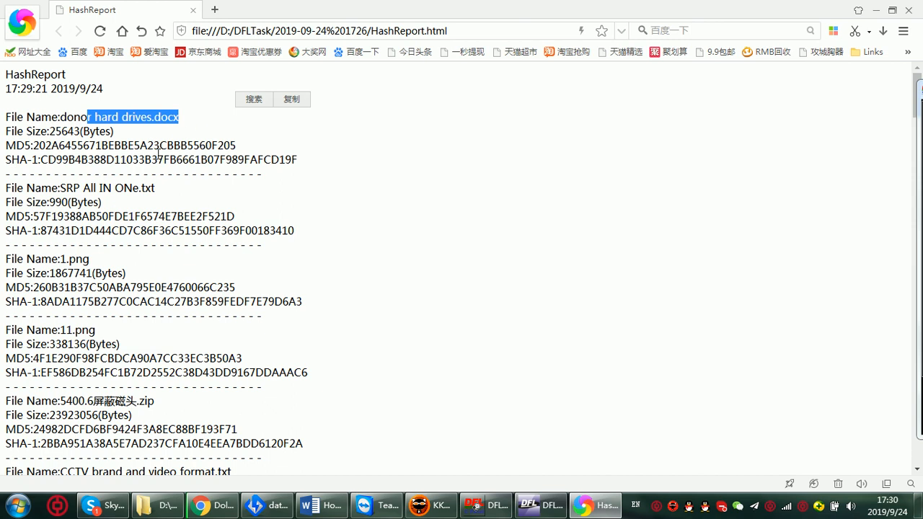
scroll(down, 3)
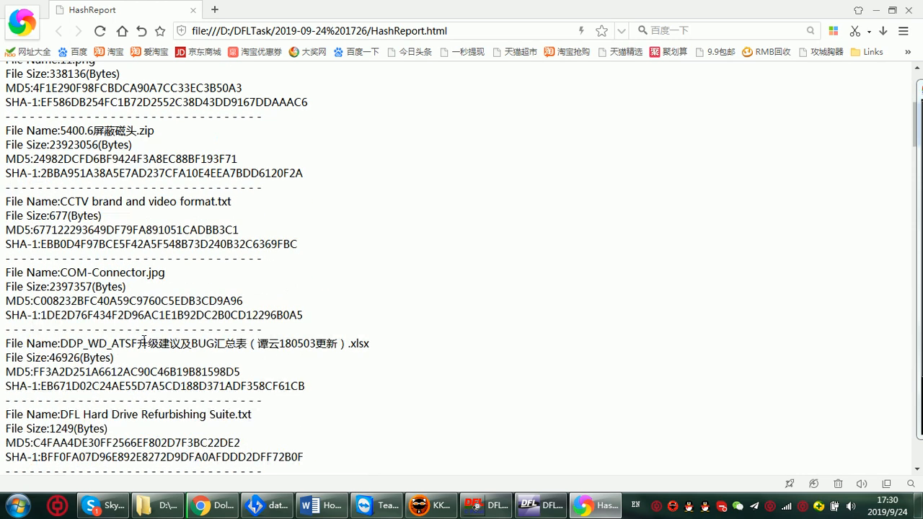
scroll(up, 3)
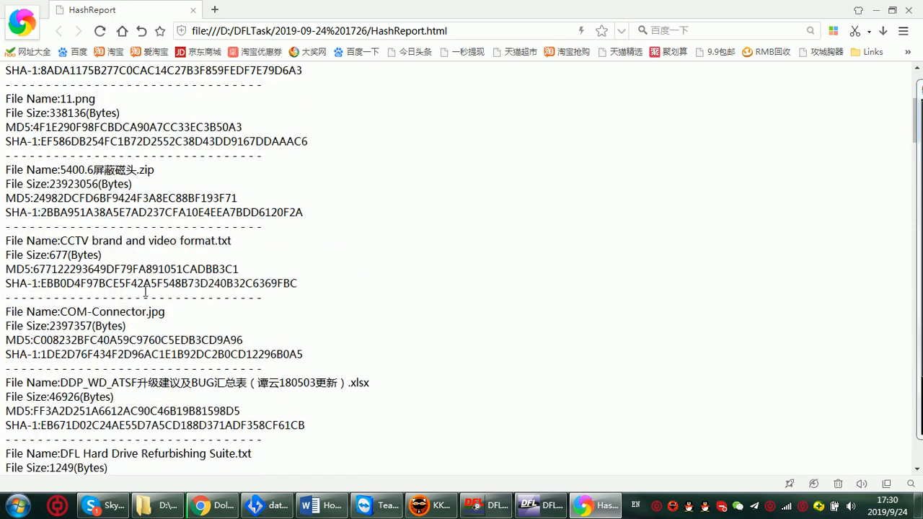
scroll(up, 3)
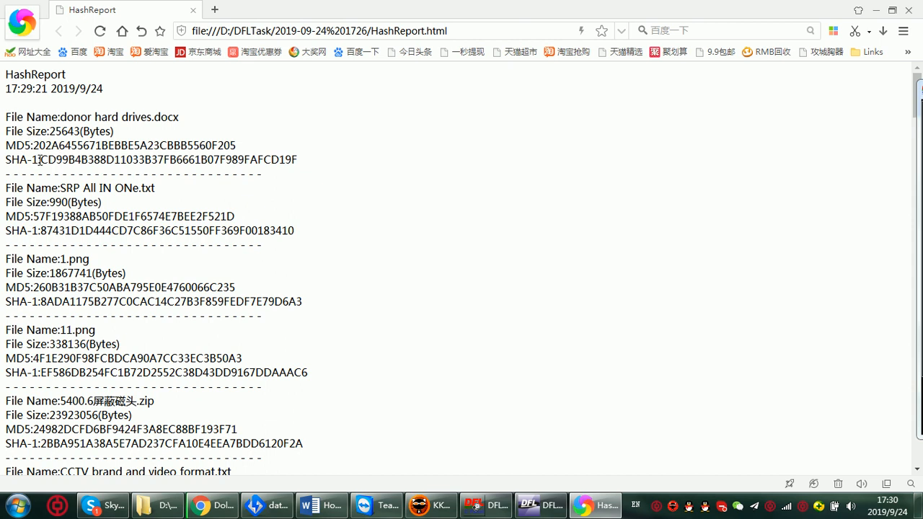
mouse_move(315, 167)
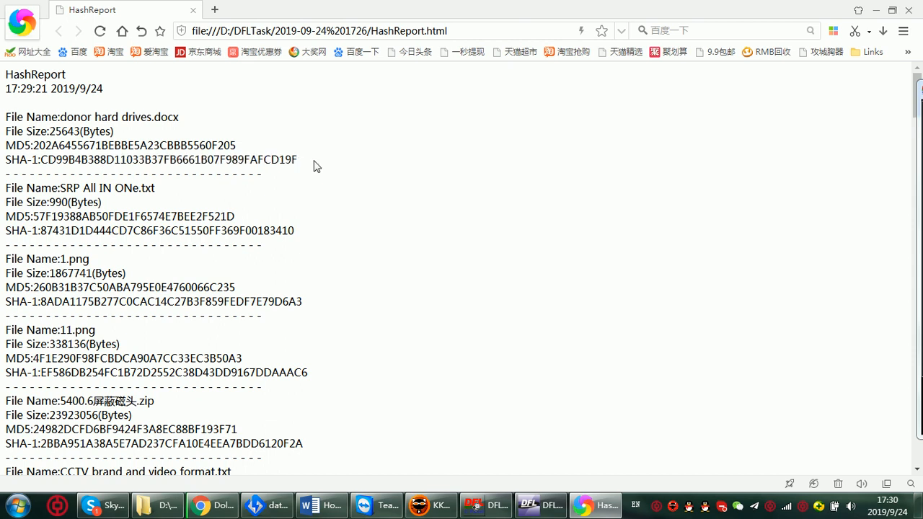
mouse_move(180, 162)
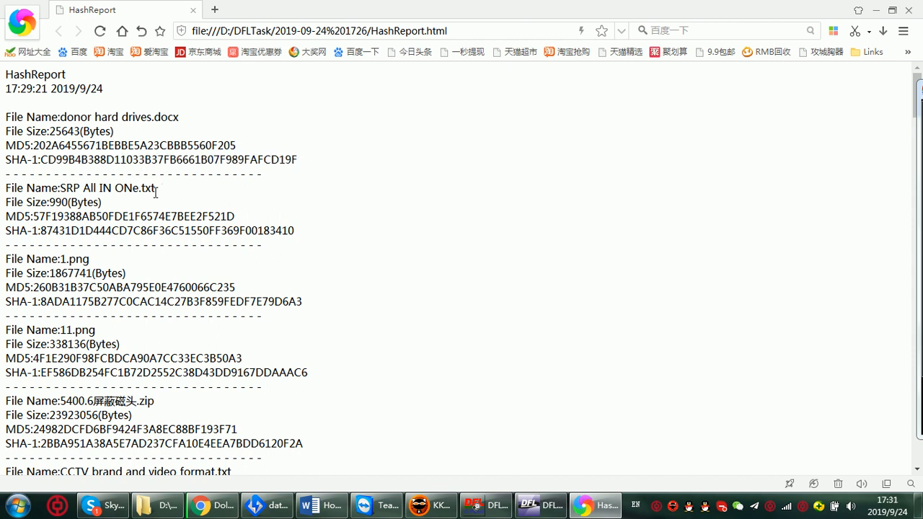
mouse_move(174, 197)
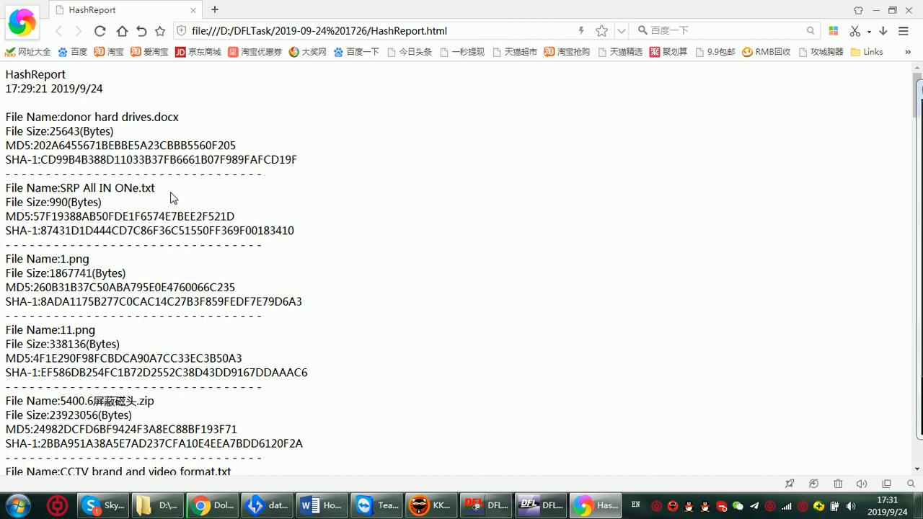
mouse_move(225, 168)
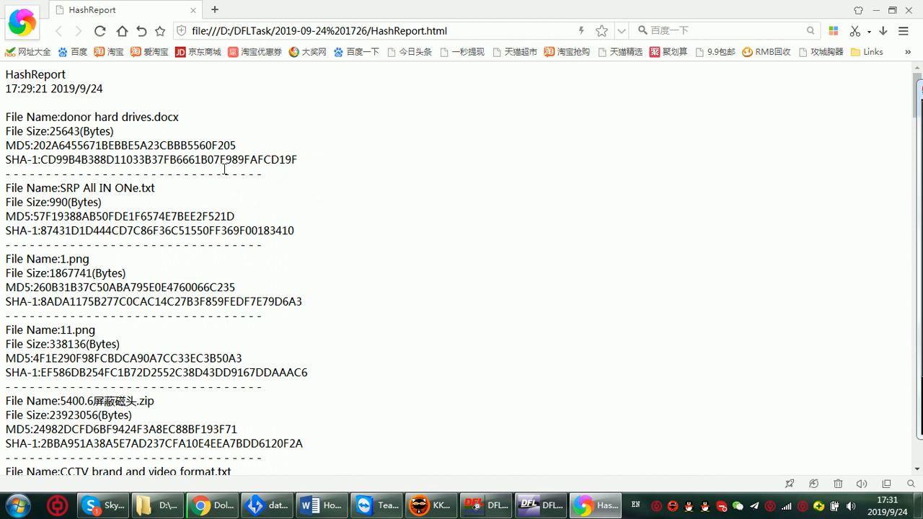
mouse_move(300, 171)
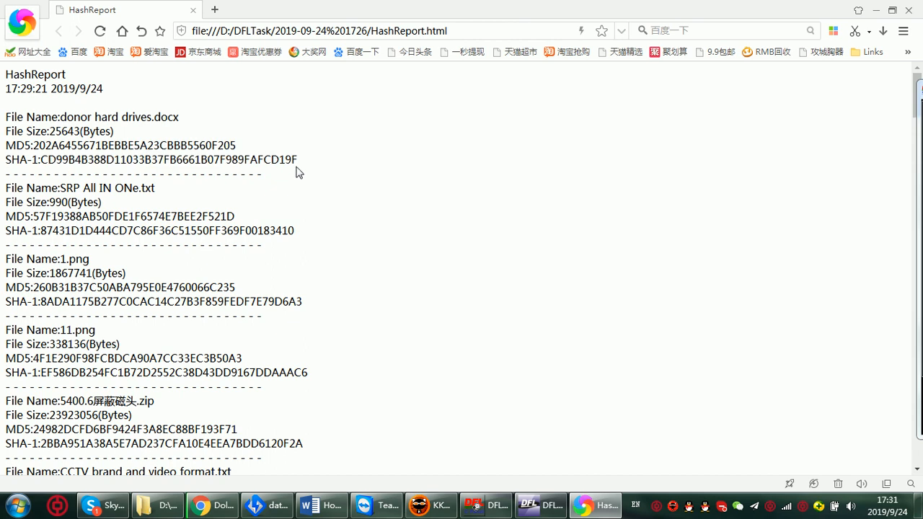
drag(6, 144, 297, 159)
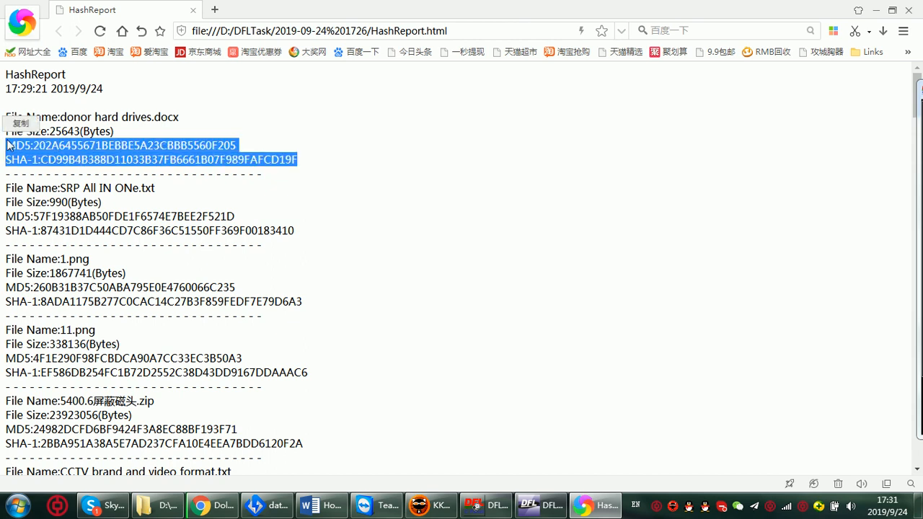
mouse_move(346, 143)
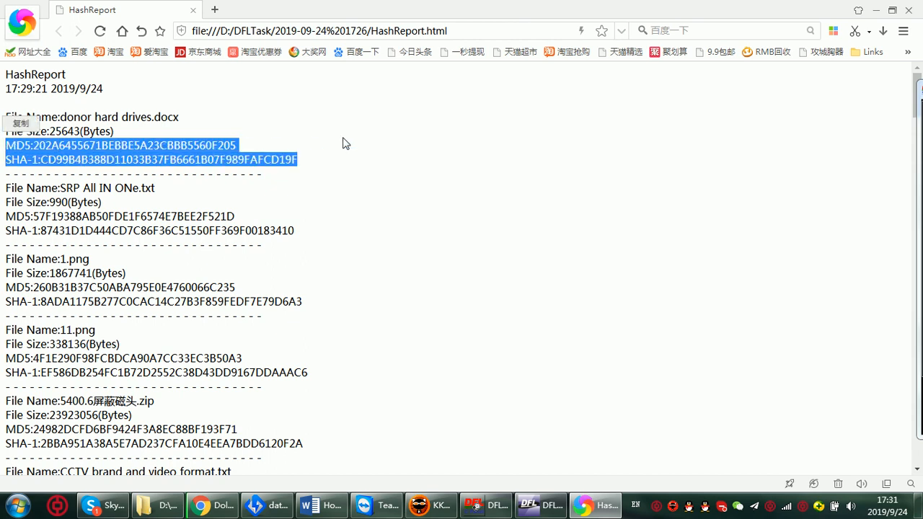
mouse_move(317, 139)
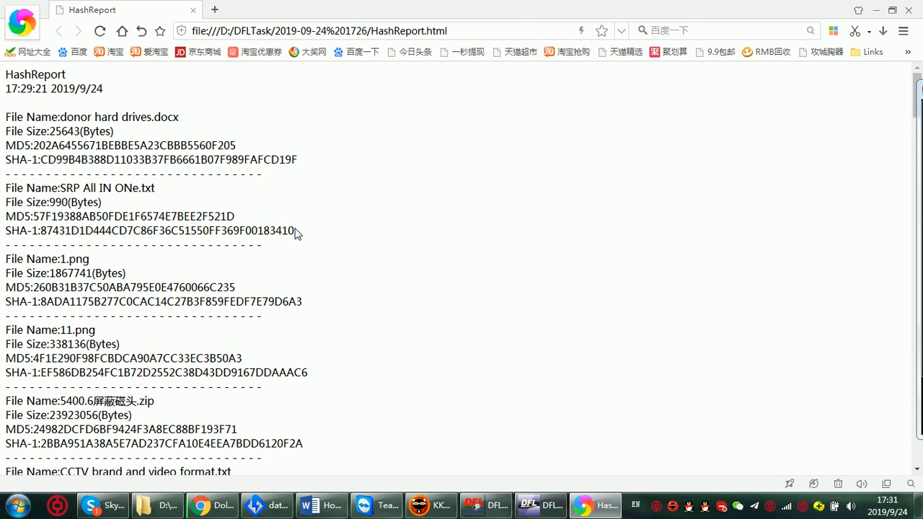
- Switch back to DFL-DE to reach the recovered files' actions again
click(540, 505)
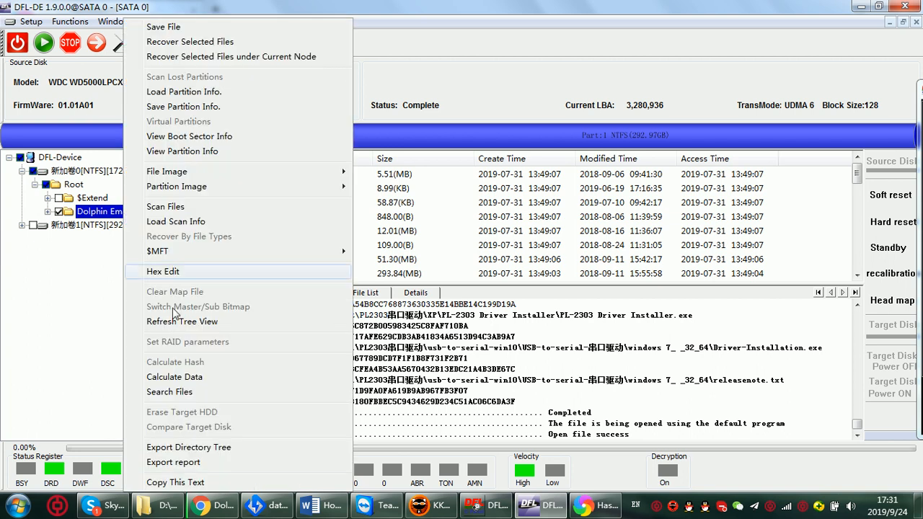
mouse_move(208, 468)
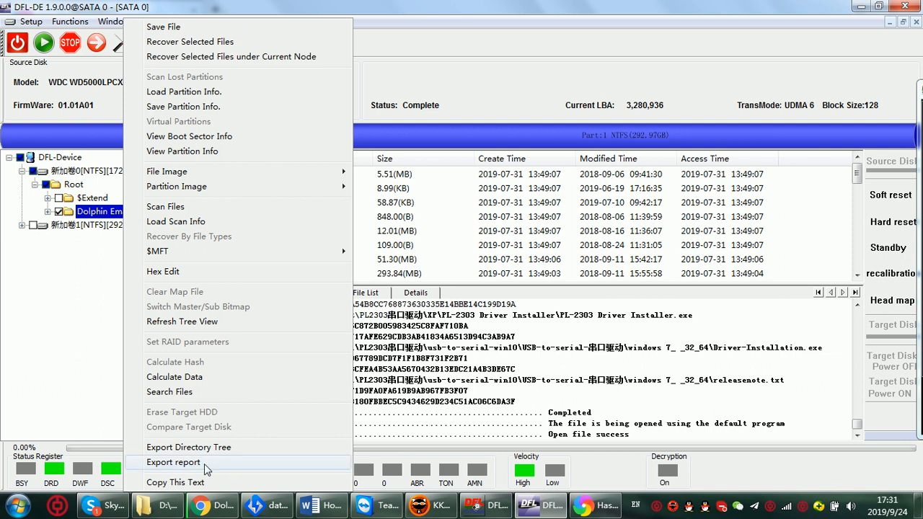